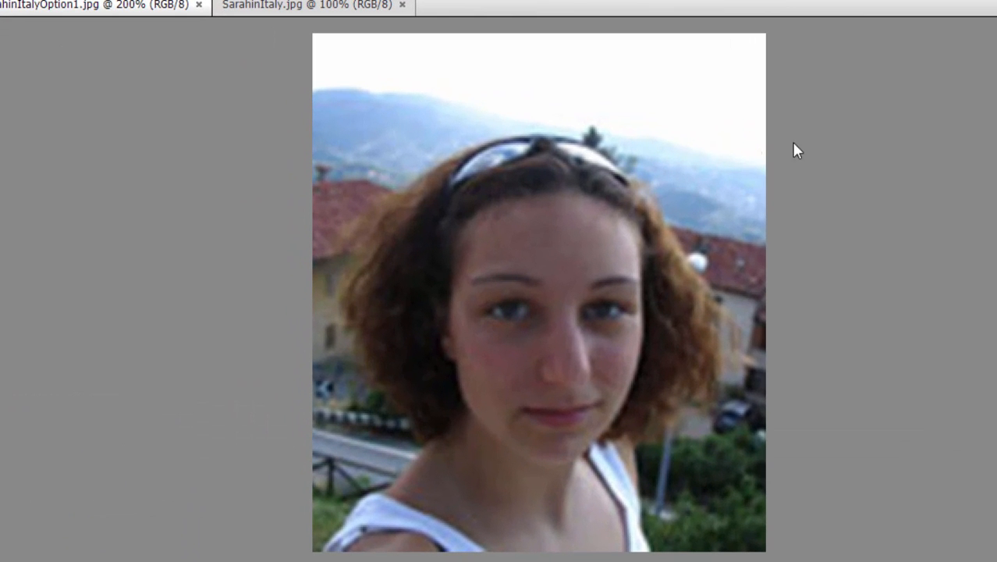
mouse_move(865, 150)
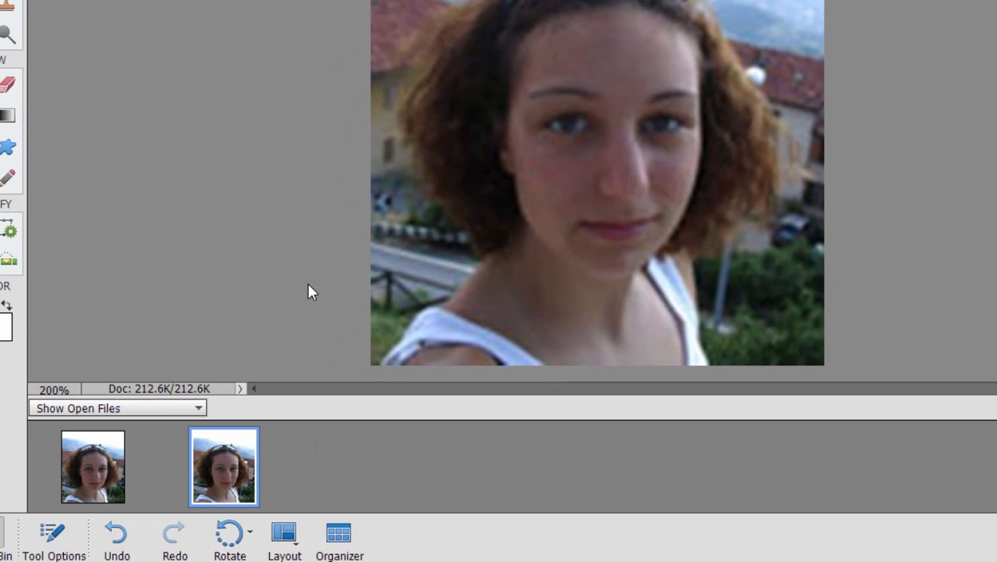
mouse_move(284, 533)
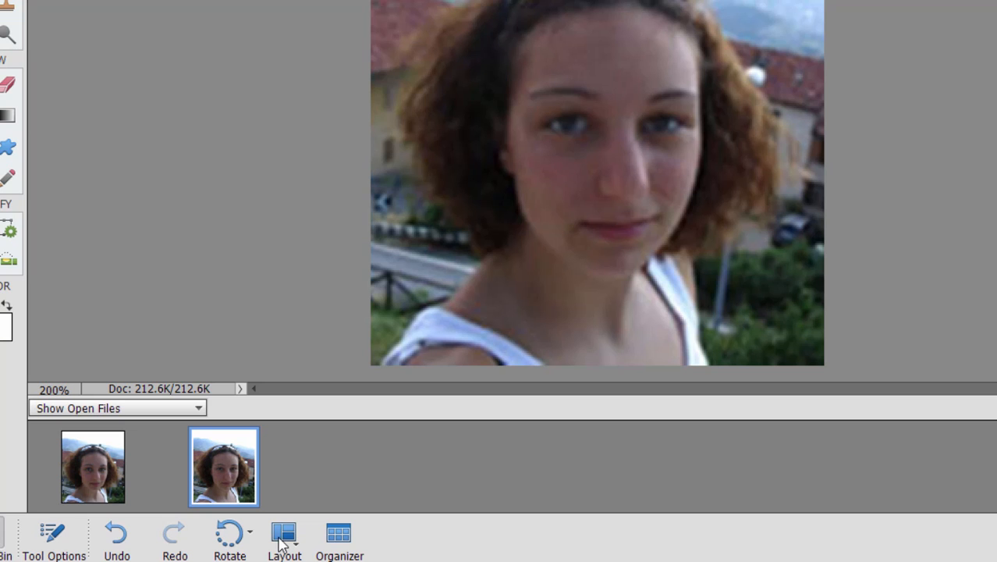
- Tile the two open portraits of Sarah side by side with a 2 Up Vertical layout
click(284, 534)
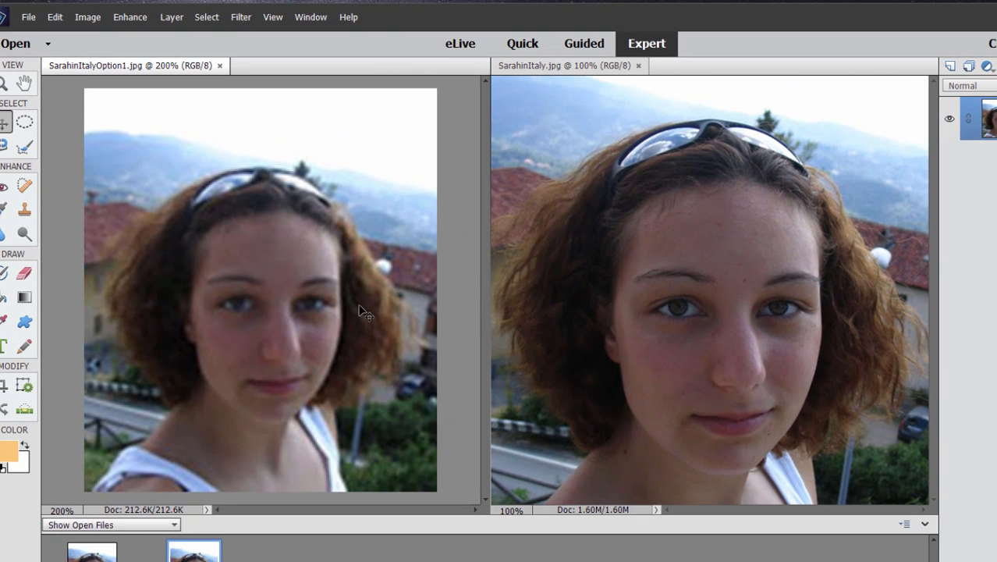
mouse_move(541, 371)
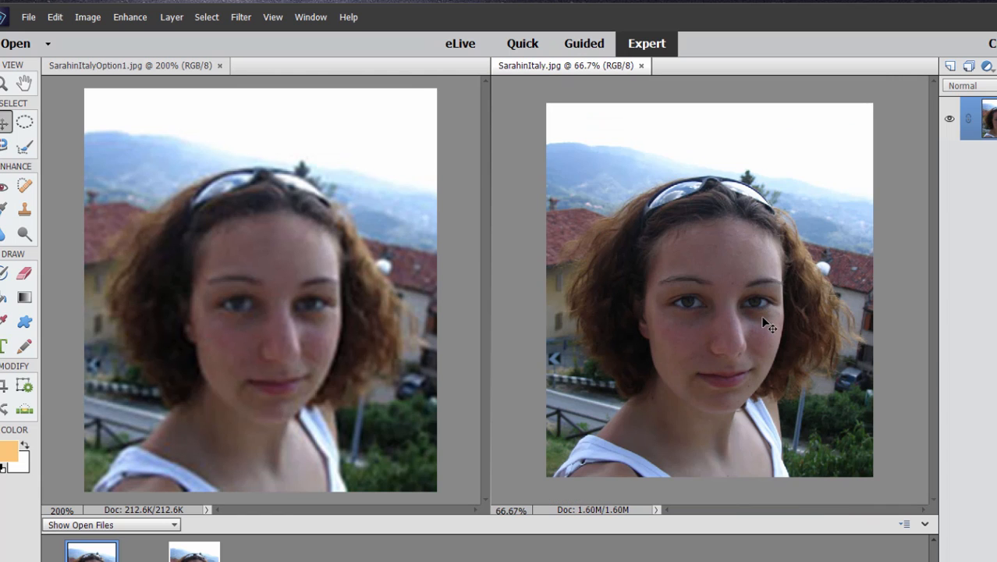
mouse_move(579, 530)
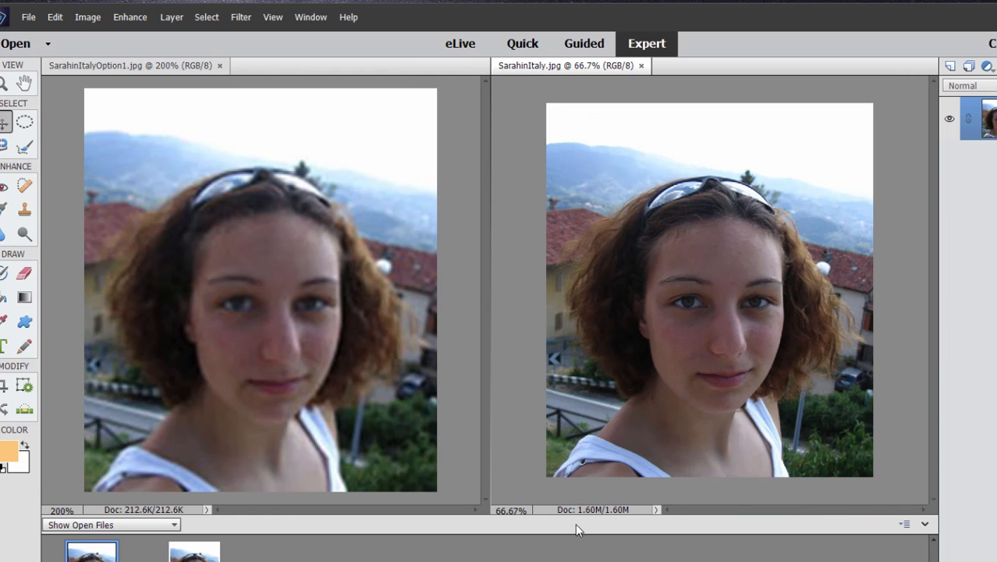
mouse_move(783, 487)
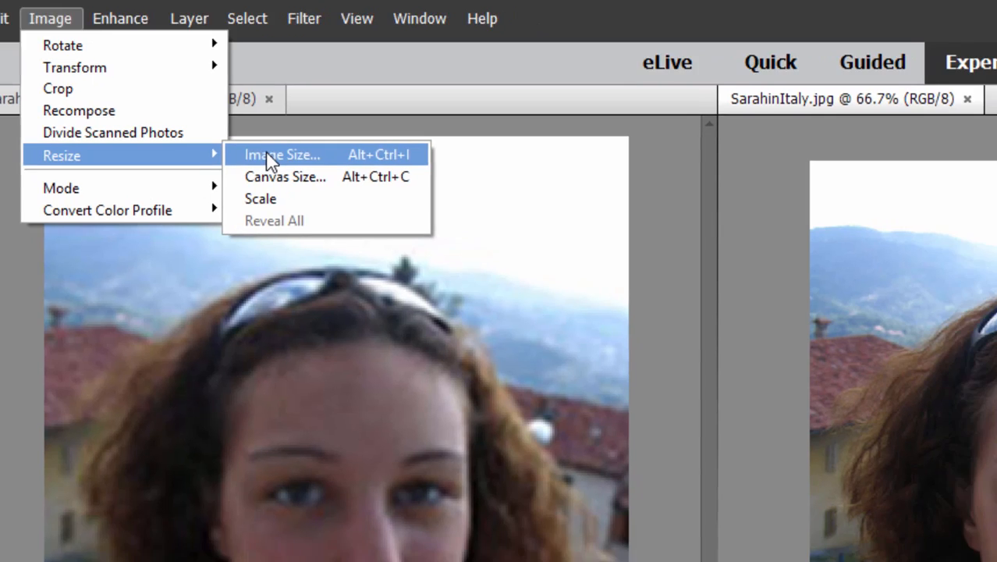
- Review SarahinItaly.jpg's Image Size (700×800 px at 200 ppi), then dismiss it
click(280, 154)
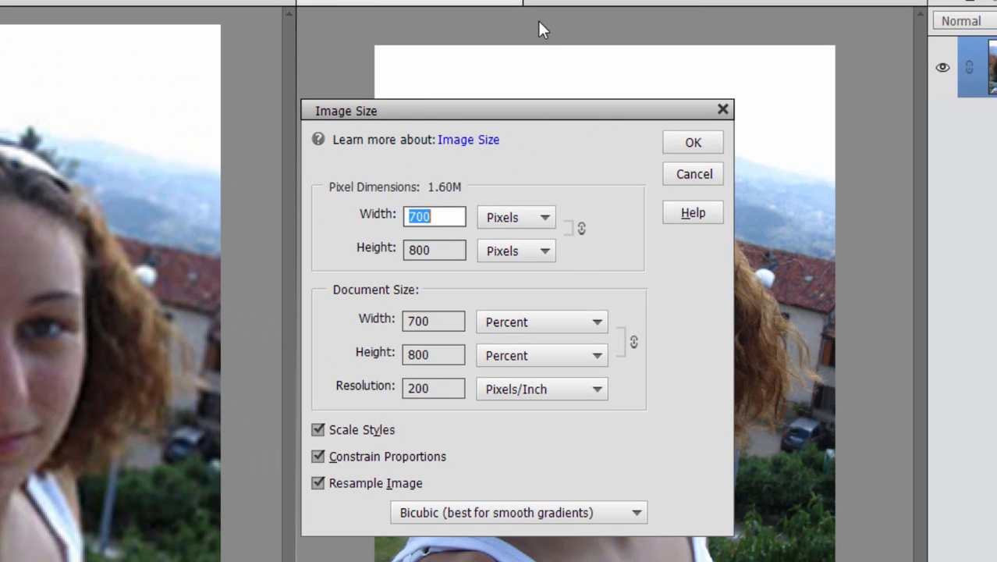
mouse_move(623, 341)
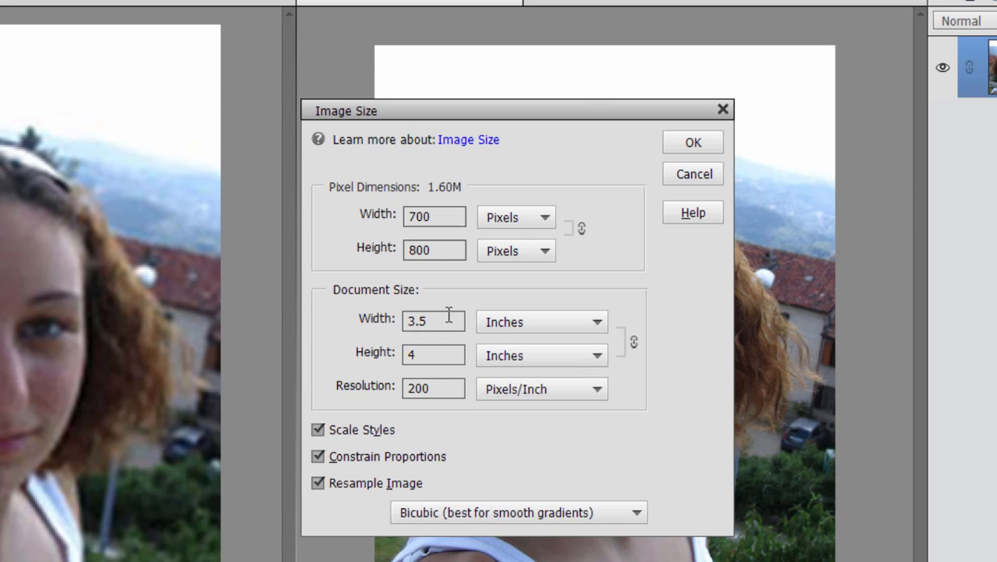
mouse_move(447, 357)
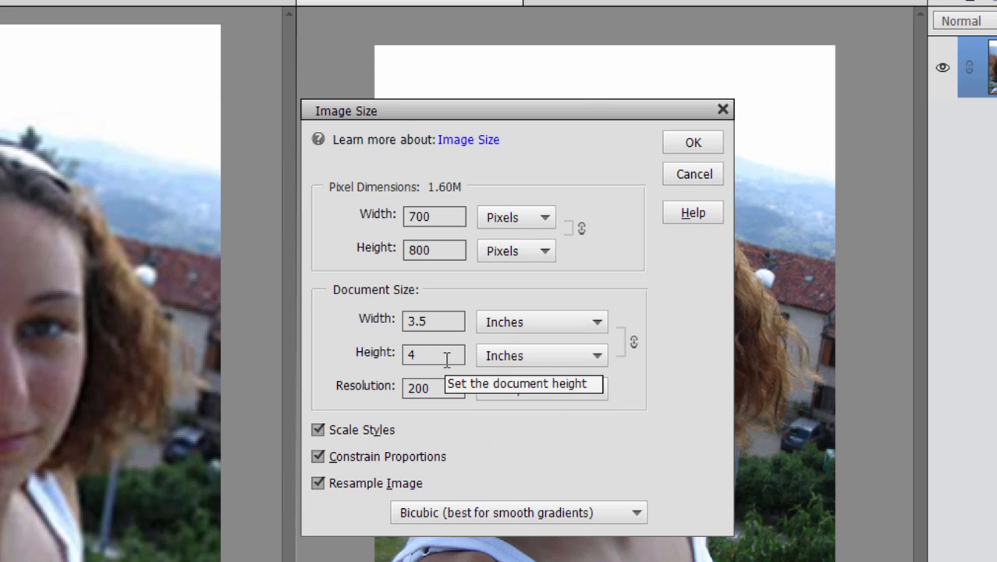
click(693, 142)
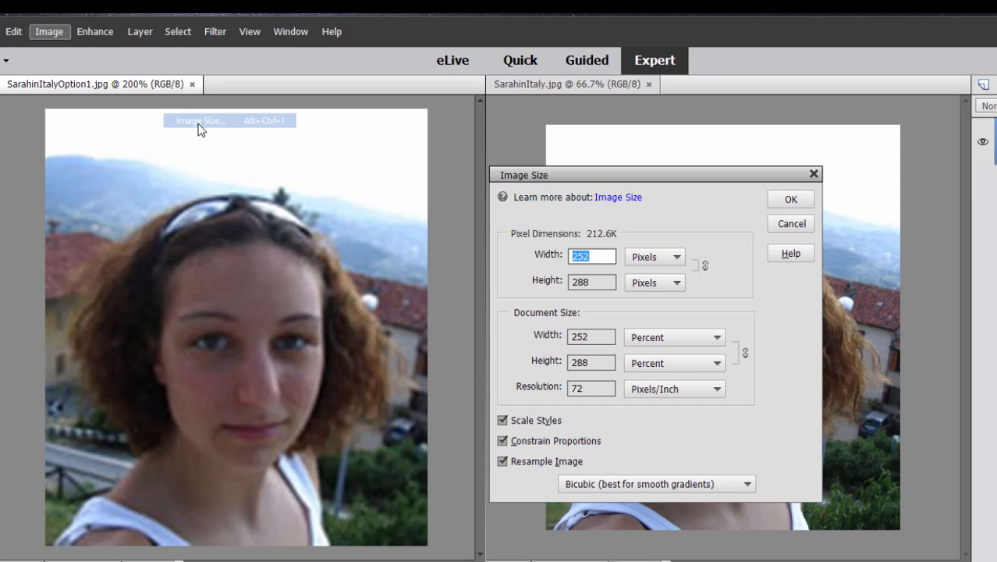
- View the blurry copy's Document Size in inches (3.5×4 at 72 ppi) and cancel without changes
click(674, 337)
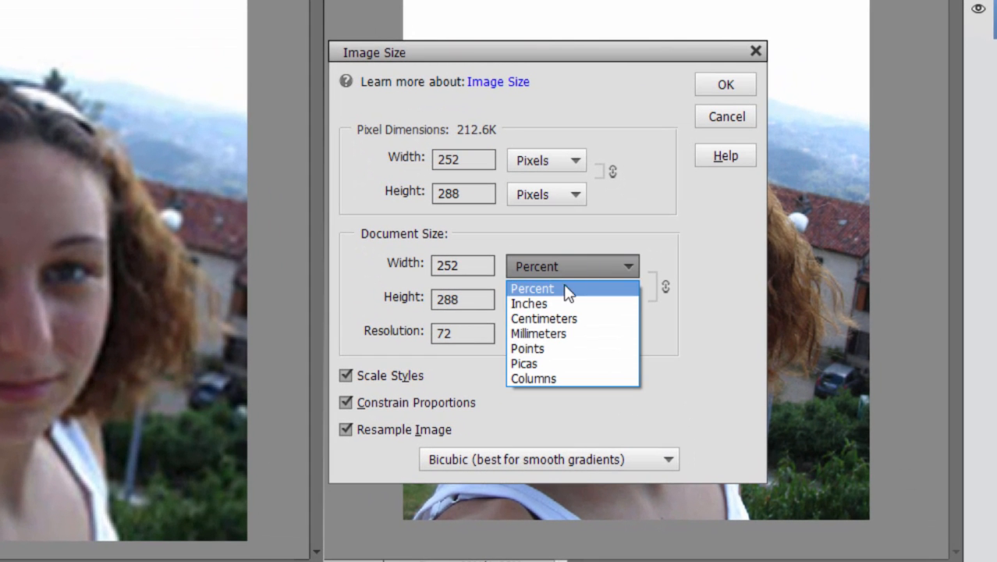
click(529, 302)
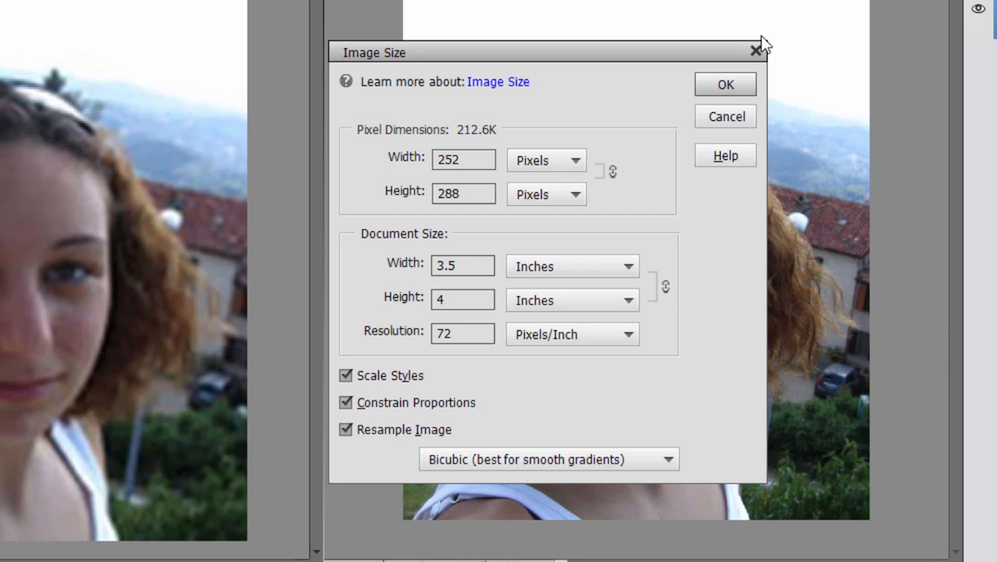
mouse_move(705, 88)
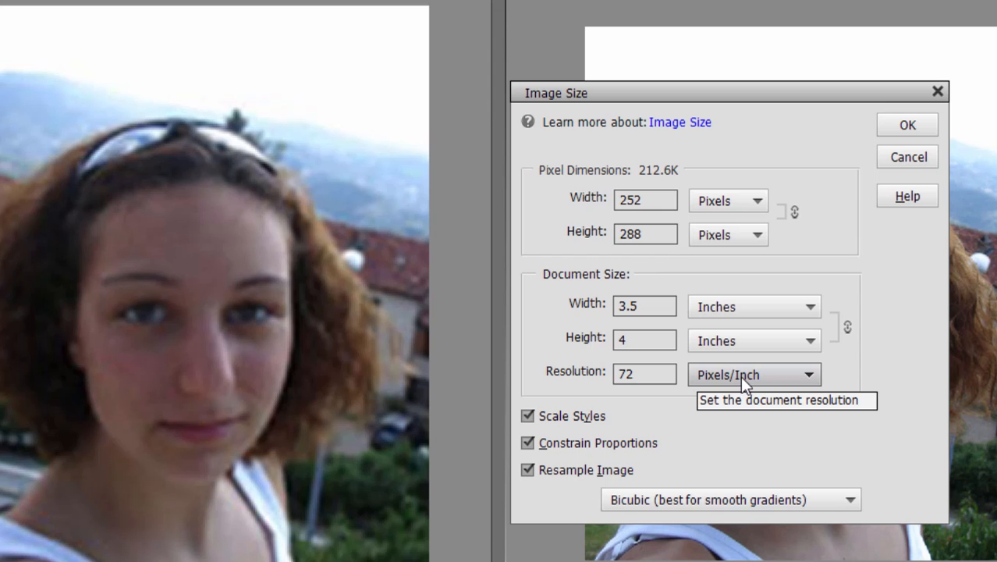
mouse_move(746, 382)
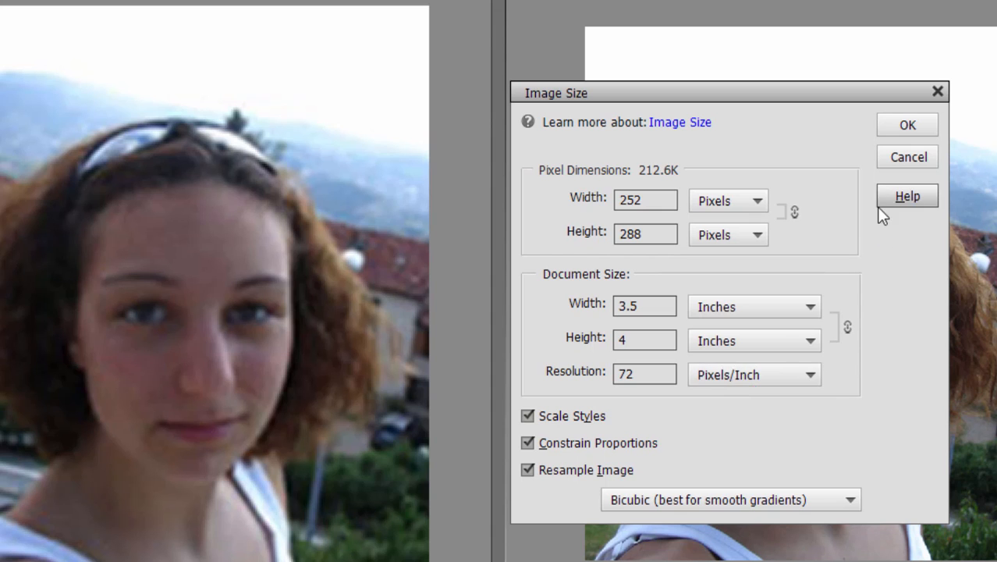
mouse_move(739, 414)
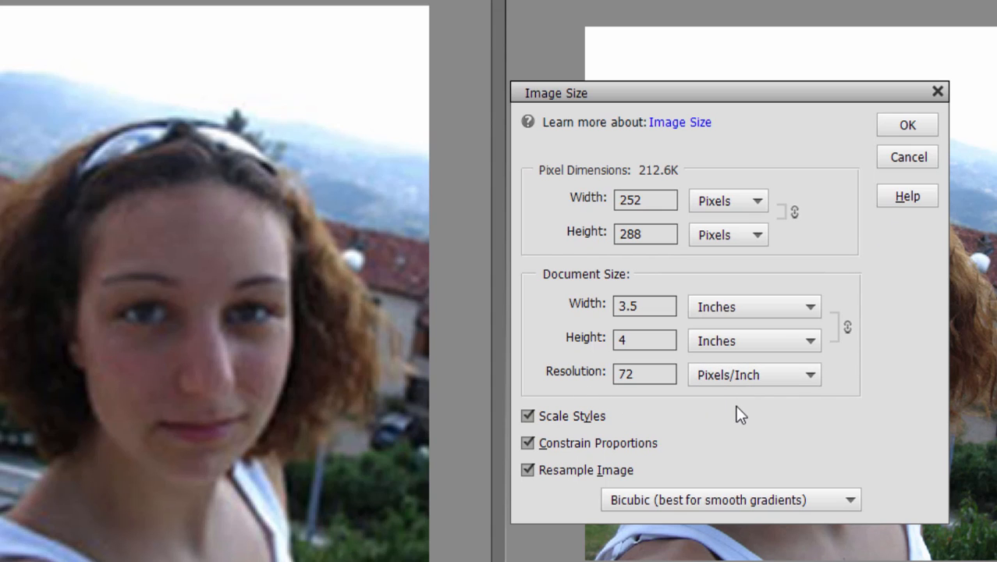
mouse_move(741, 403)
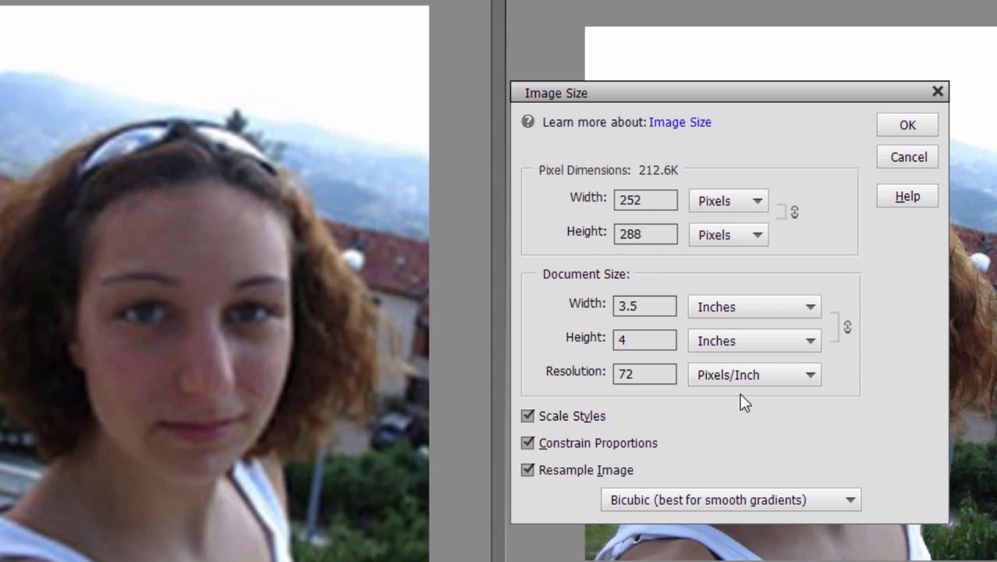
mouse_move(671, 393)
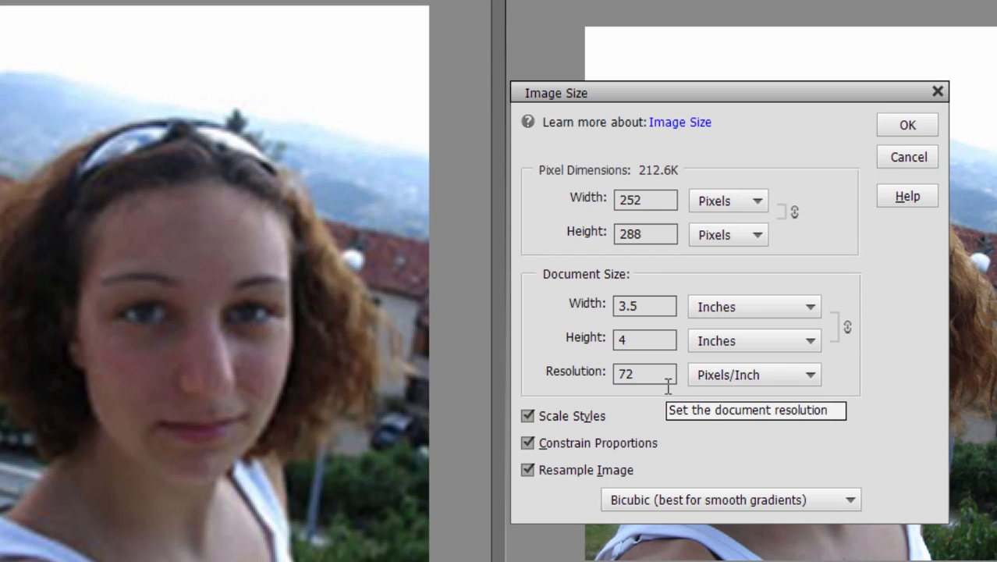
mouse_move(667, 390)
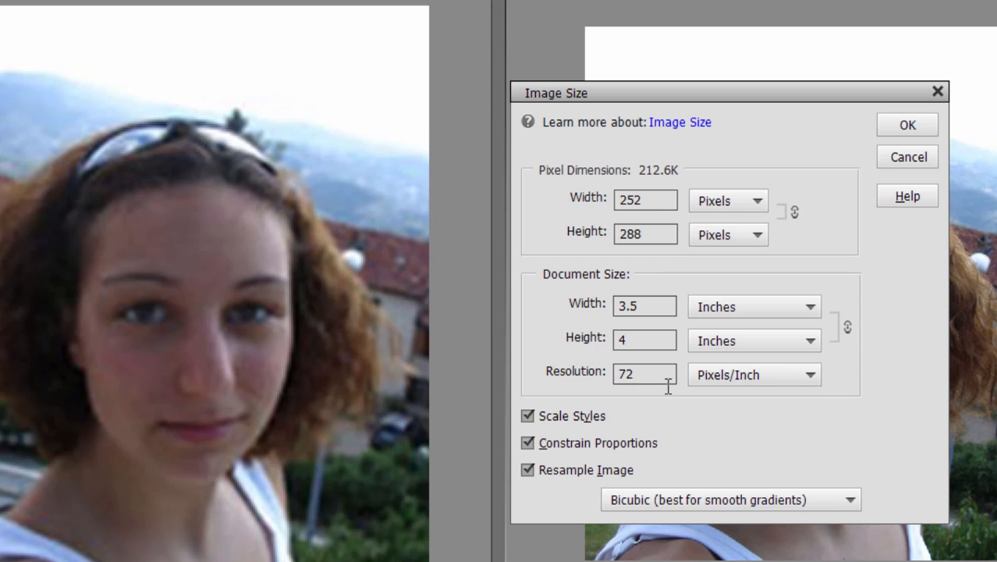
click(752, 306)
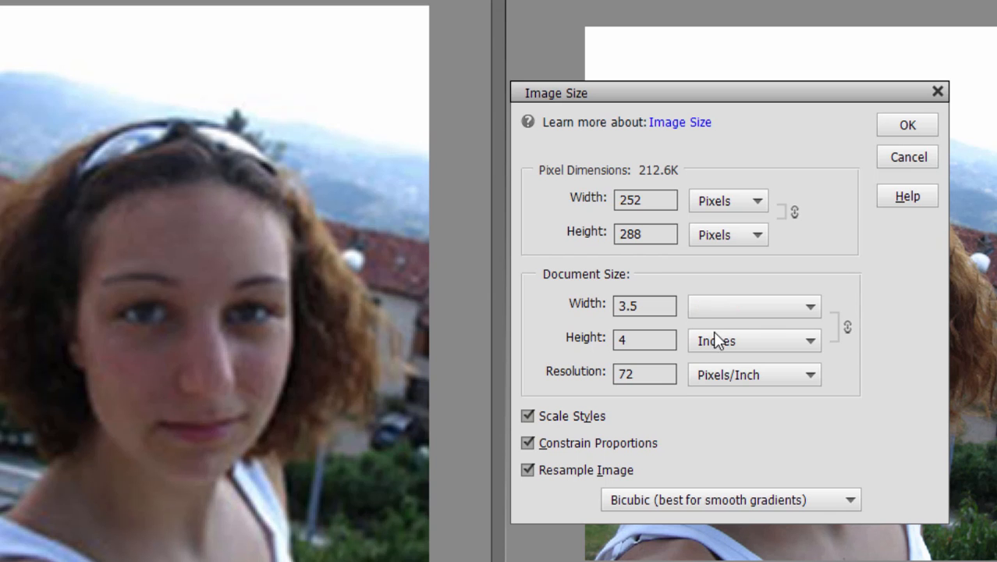
click(906, 125)
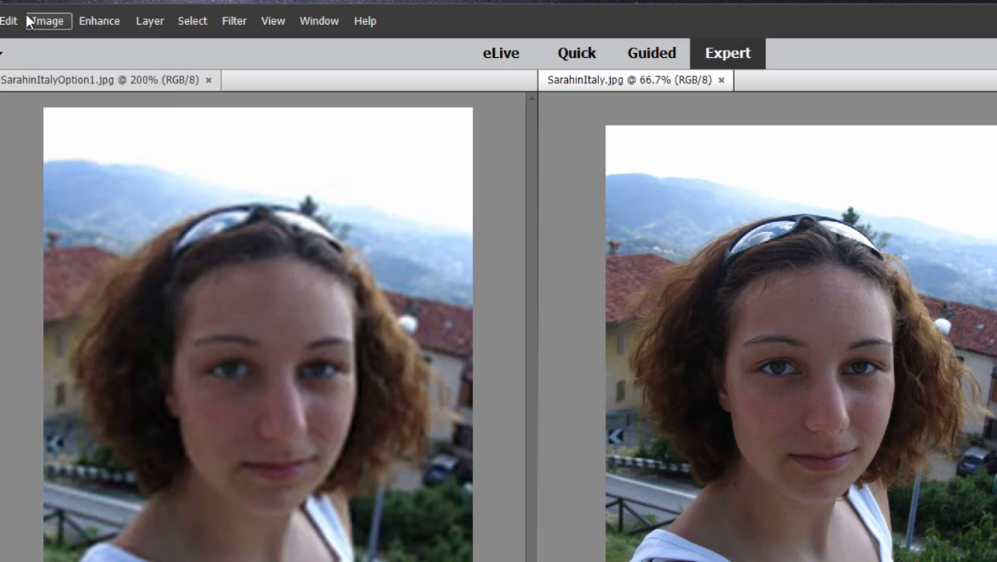
- View the sharp original's Document Size in inches (3.5×4 at 200 ppi) and cancel without changes
click(46, 20)
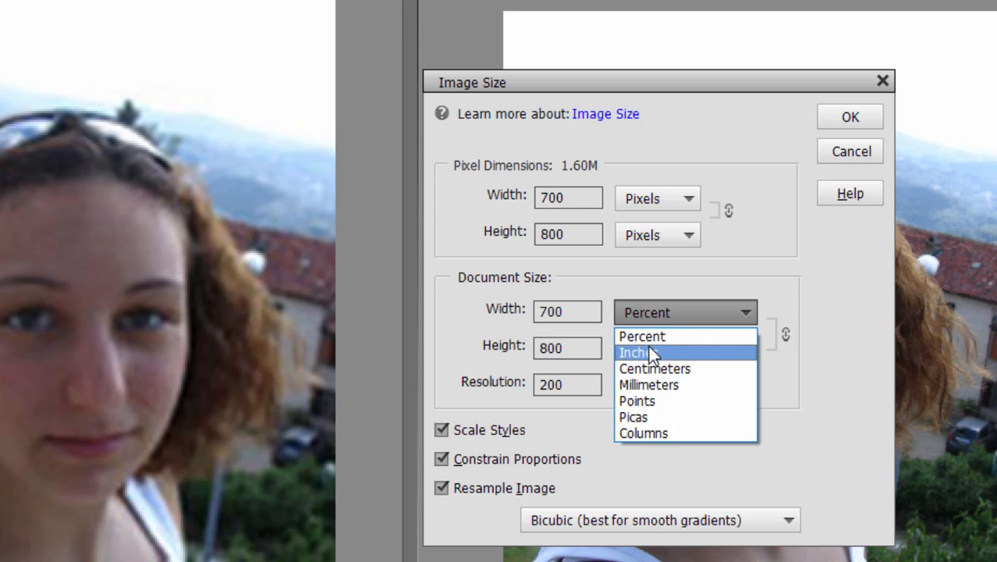
click(635, 352)
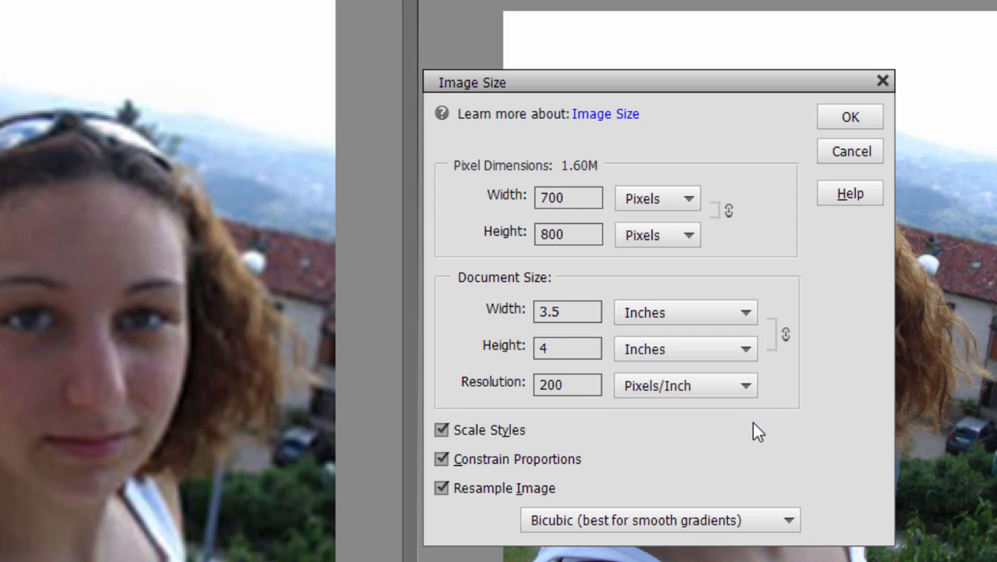
mouse_move(610, 384)
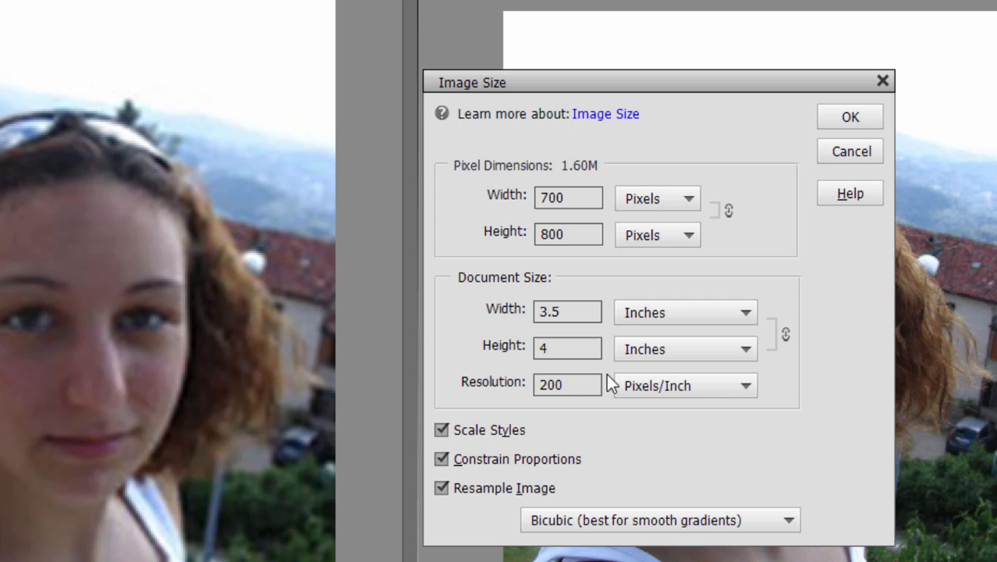
mouse_move(567, 384)
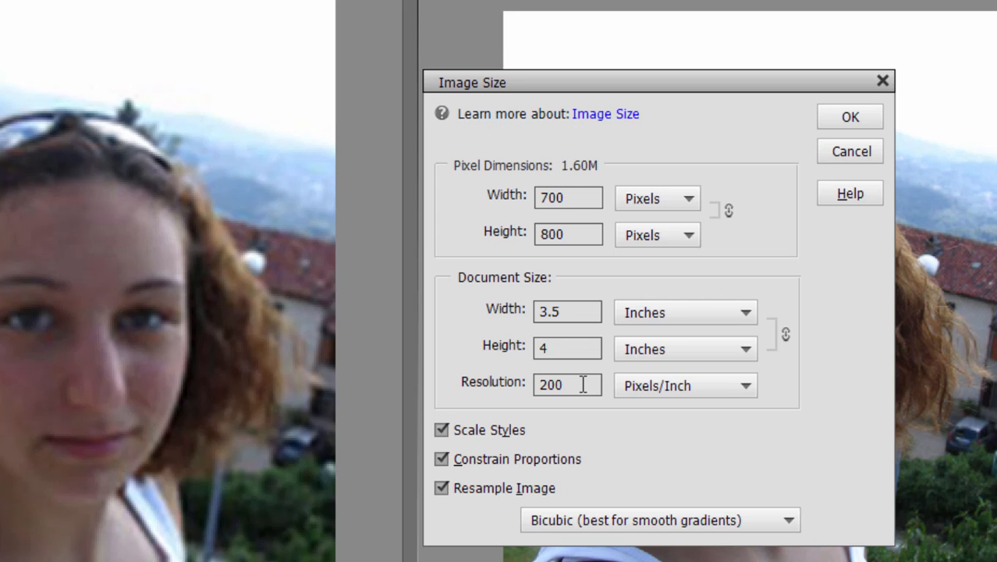
click(849, 116)
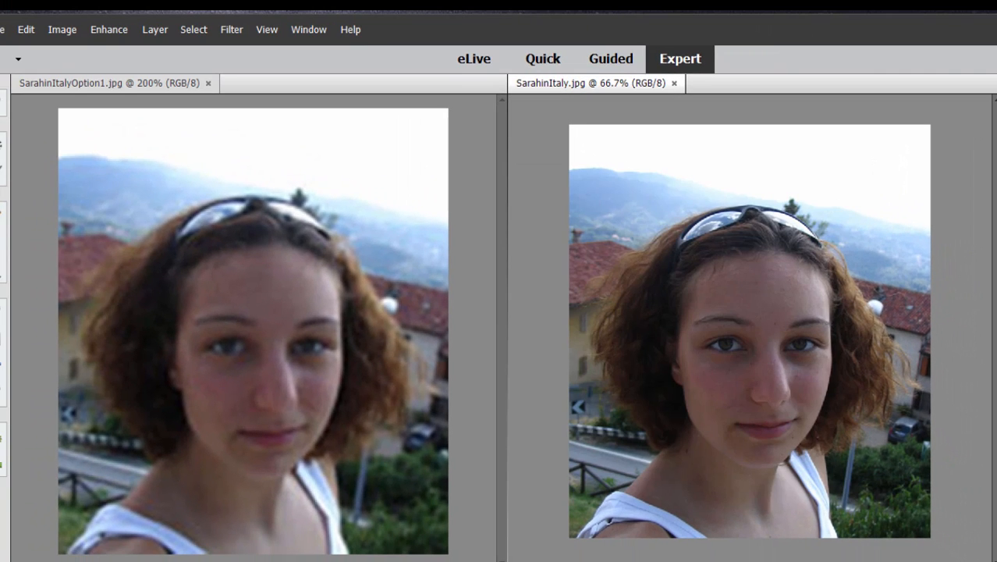
mouse_move(483, 412)
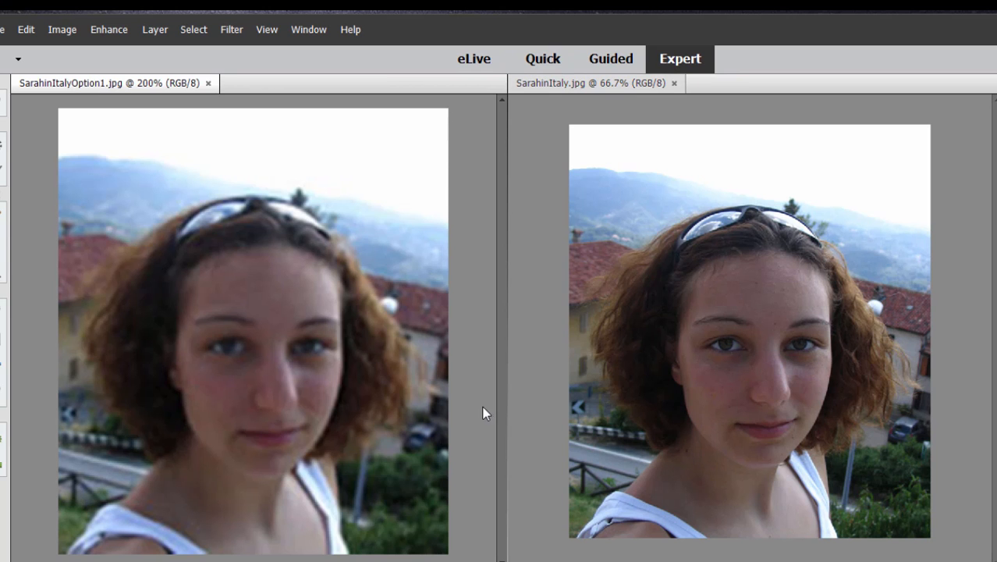
mouse_move(471, 412)
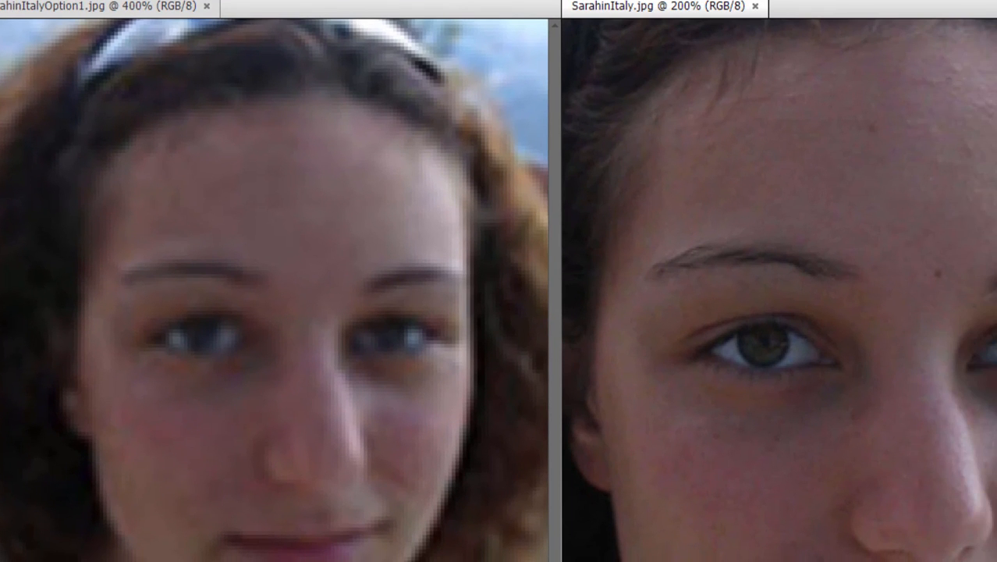
mouse_move(920, 439)
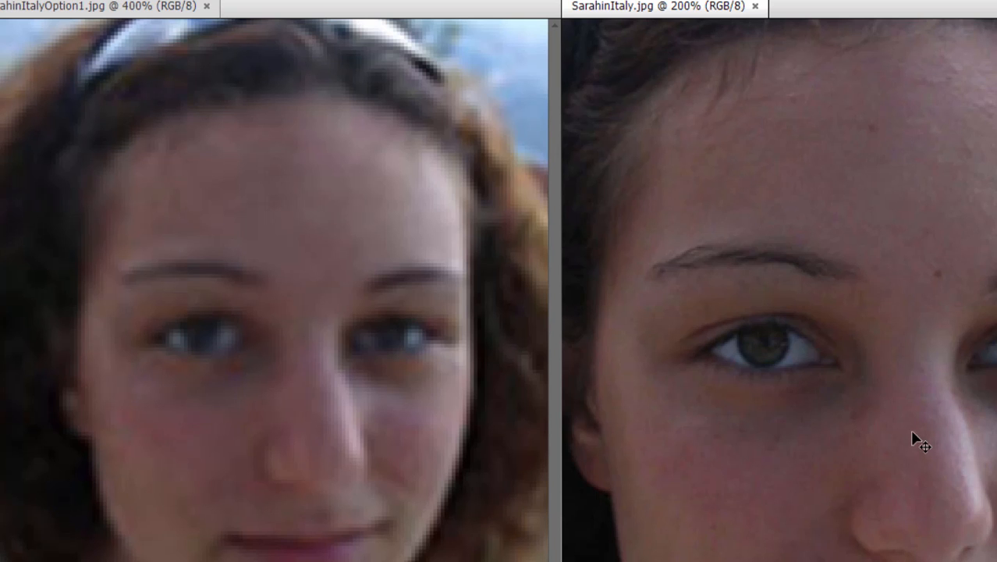
mouse_move(449, 405)
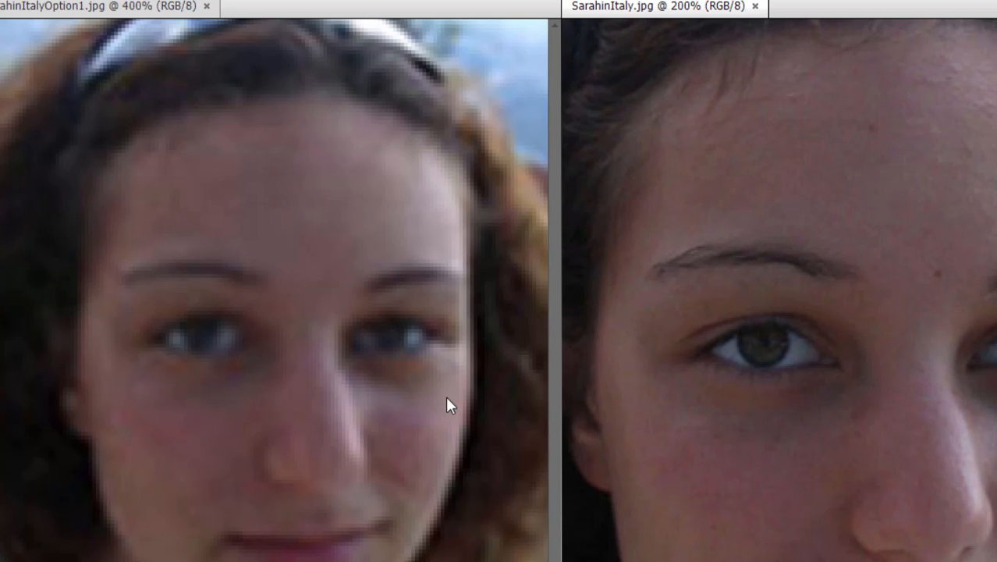
mouse_move(492, 388)
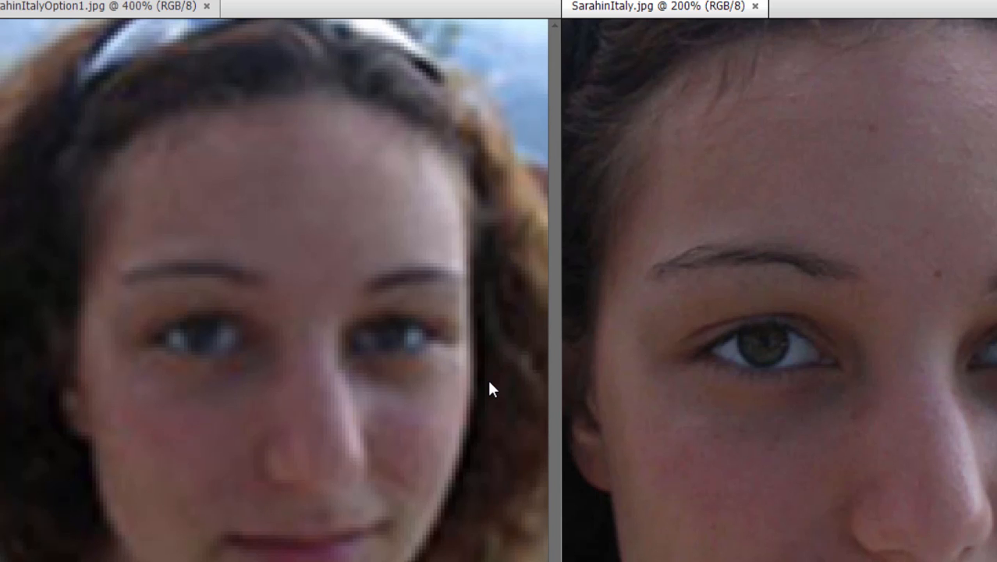
mouse_move(227, 387)
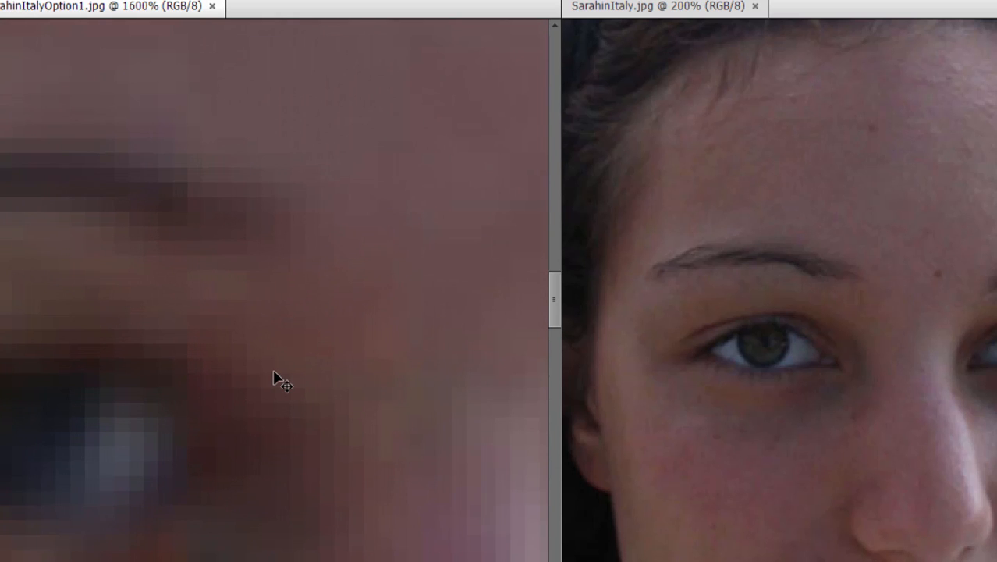
mouse_move(228, 211)
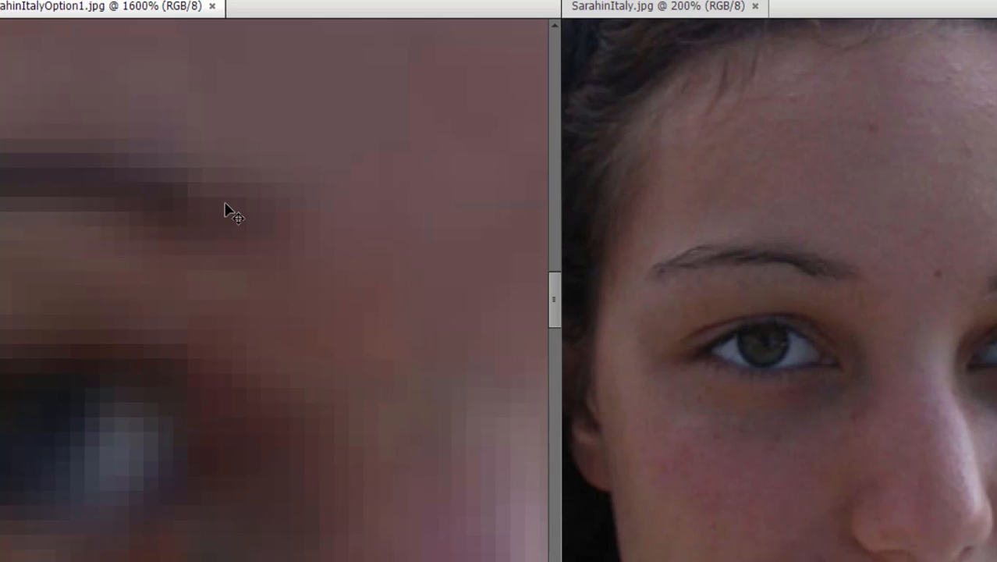
mouse_move(280, 262)
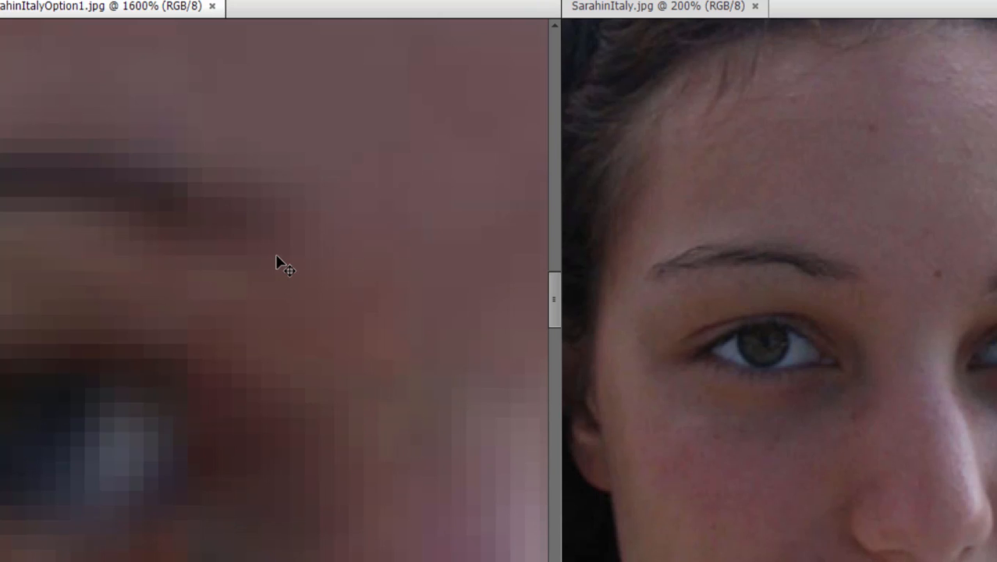
mouse_move(325, 359)
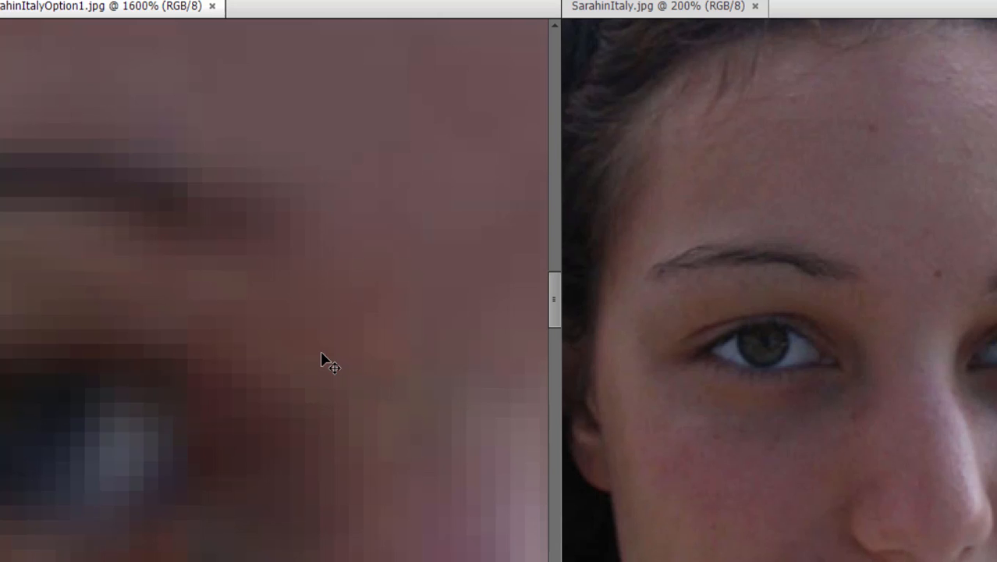
mouse_move(231, 229)
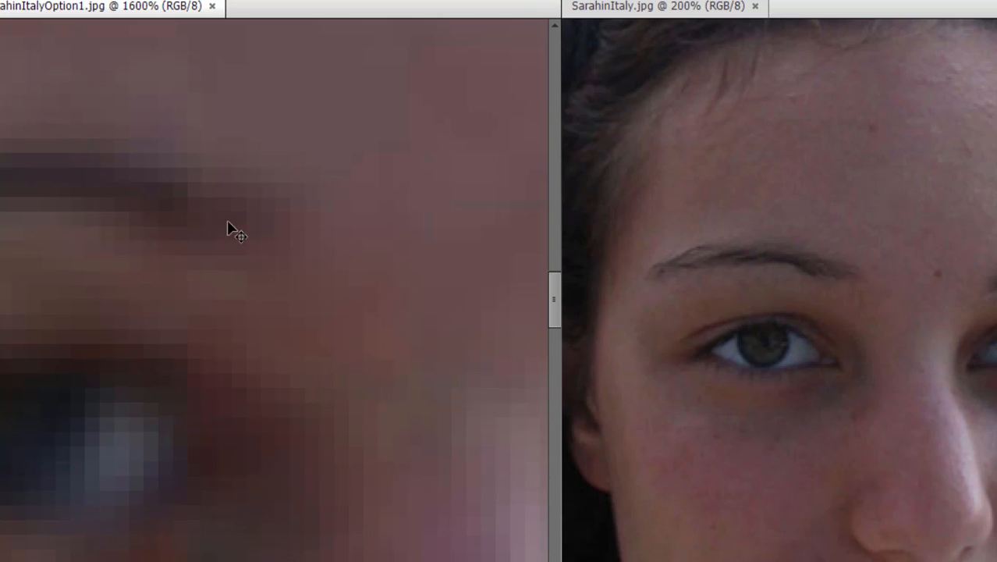
mouse_move(313, 254)
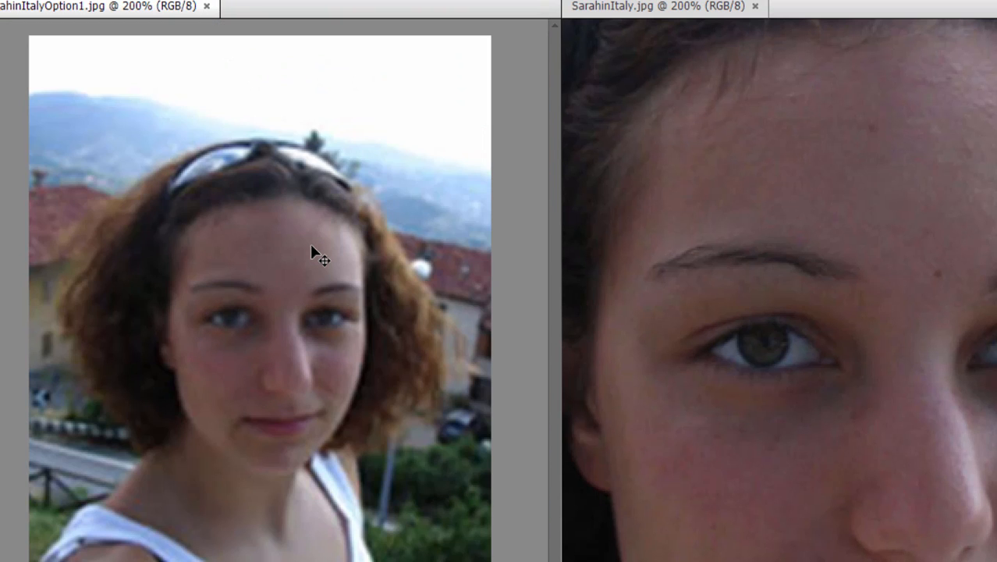
mouse_move(830, 215)
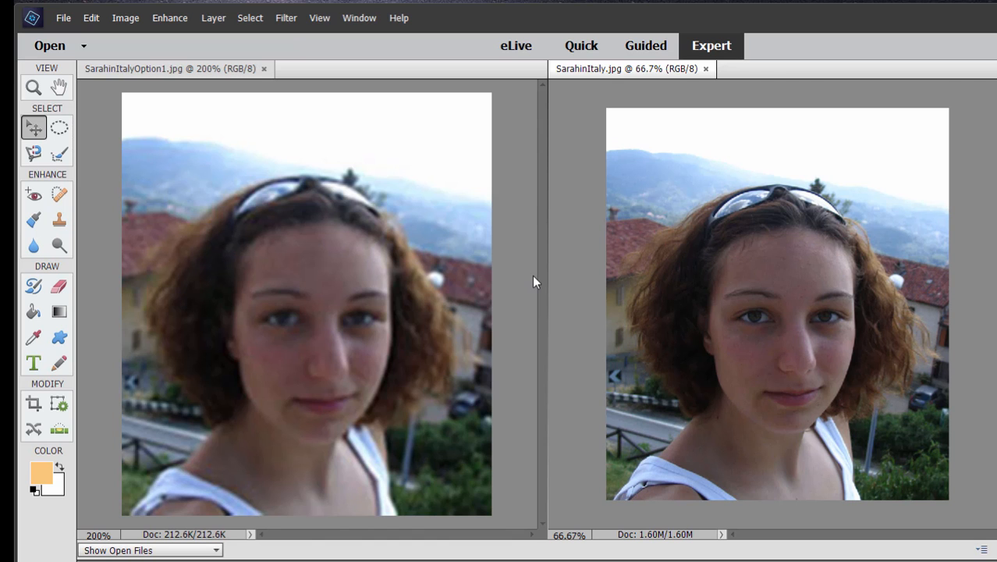
mouse_move(437, 200)
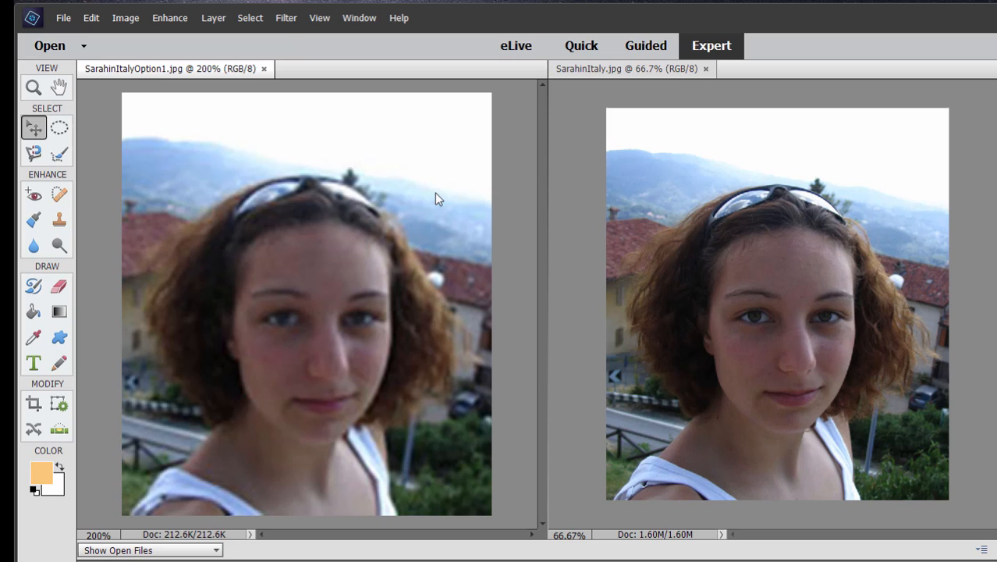
mouse_move(170, 212)
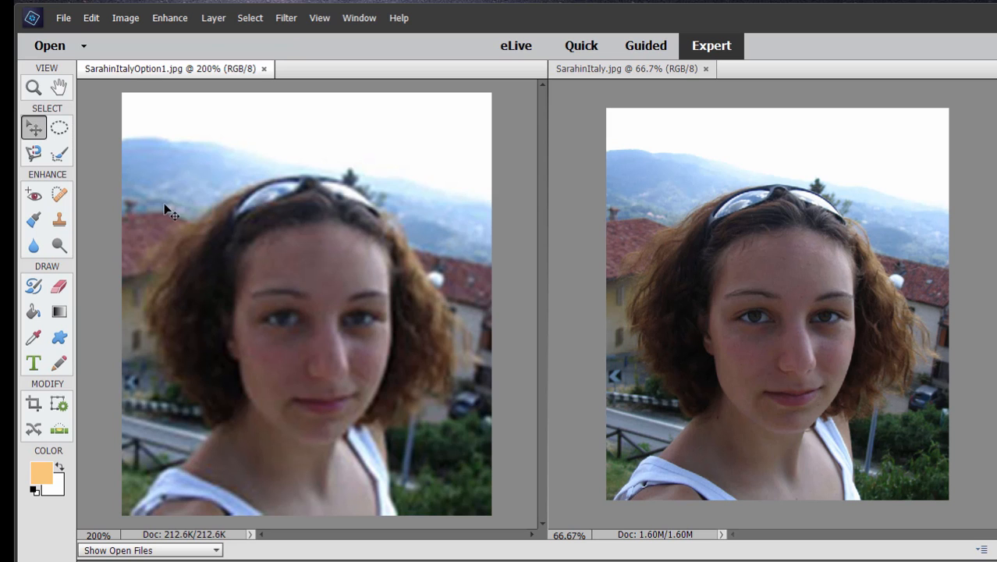
mouse_move(496, 255)
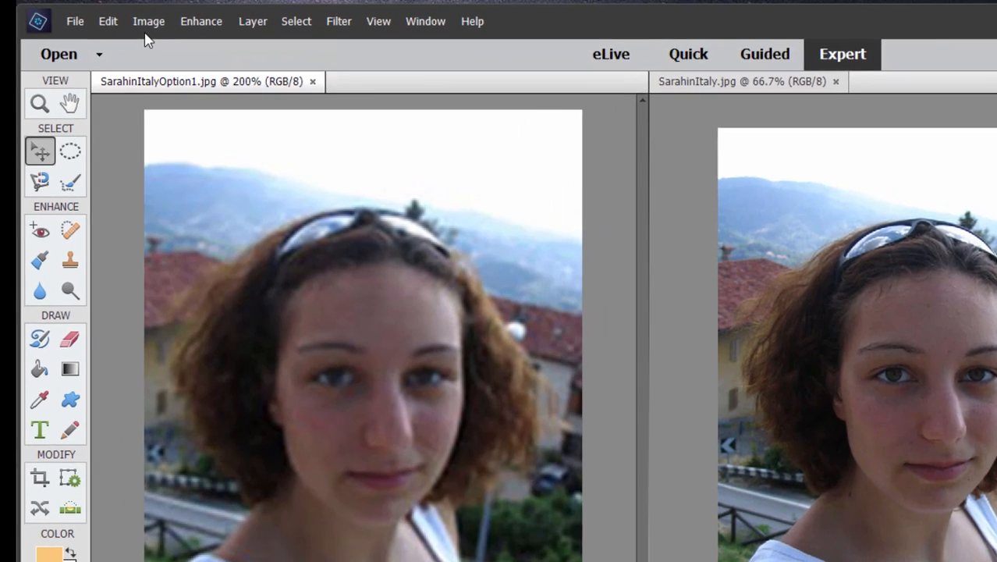
click(148, 22)
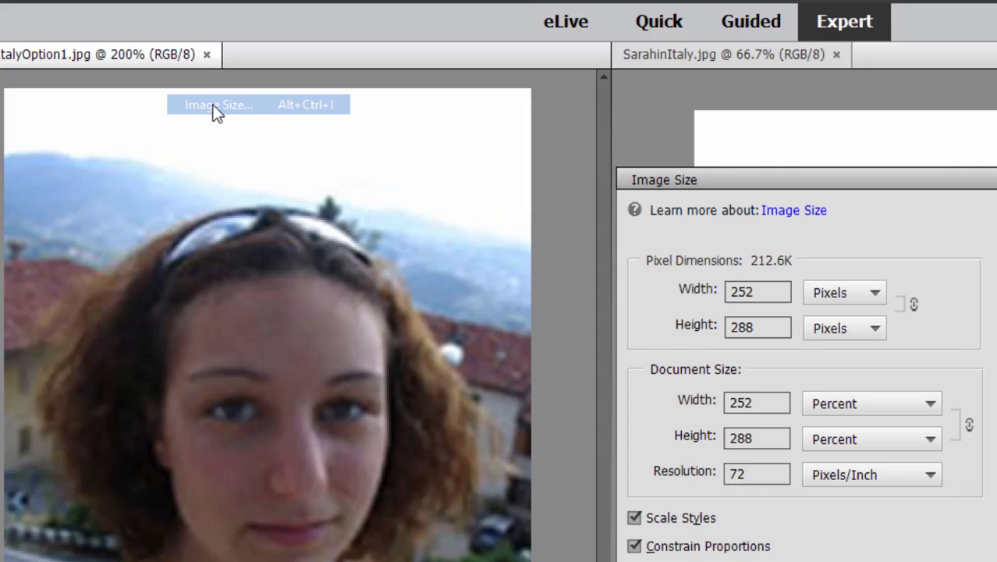
click(218, 104)
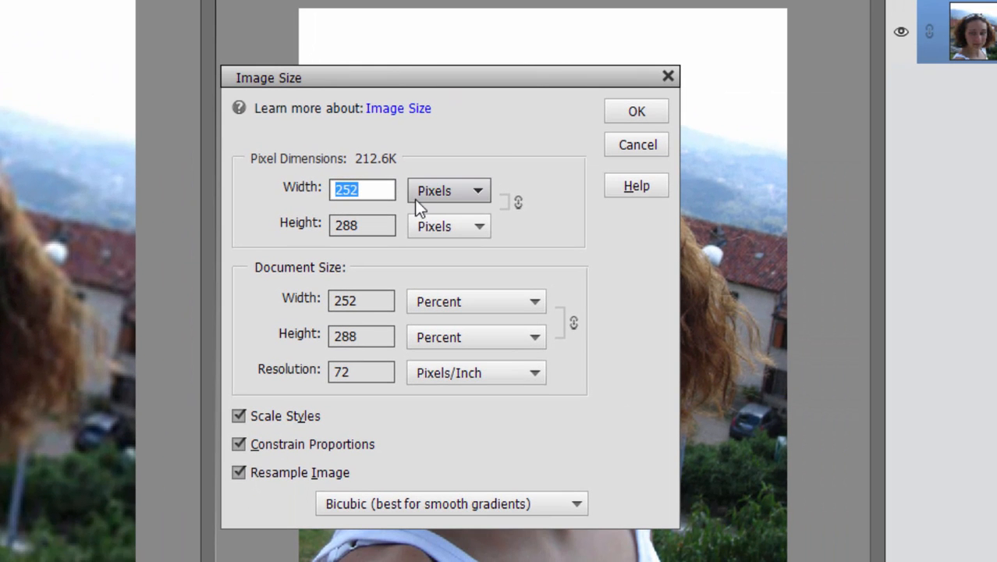
mouse_move(411, 201)
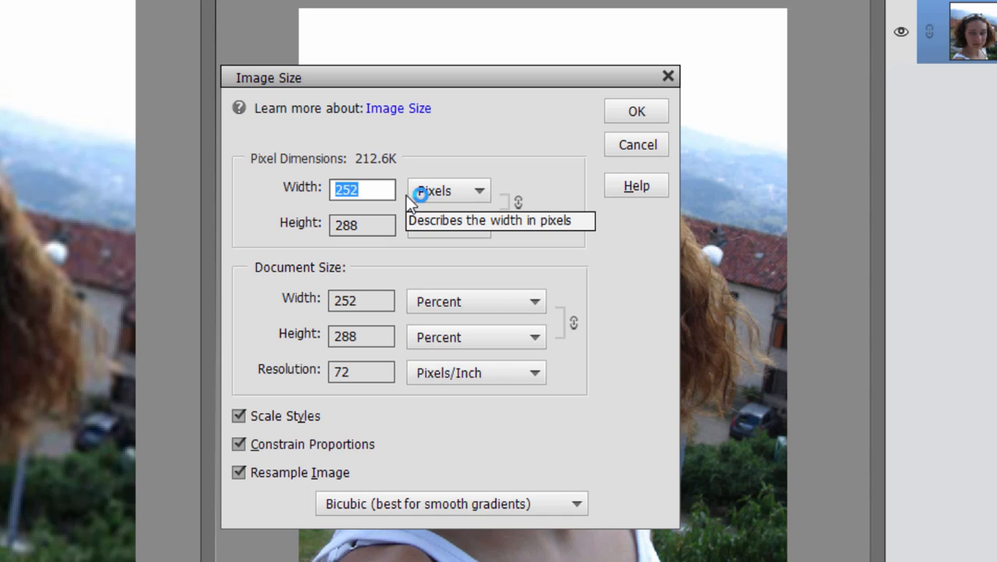
mouse_move(408, 203)
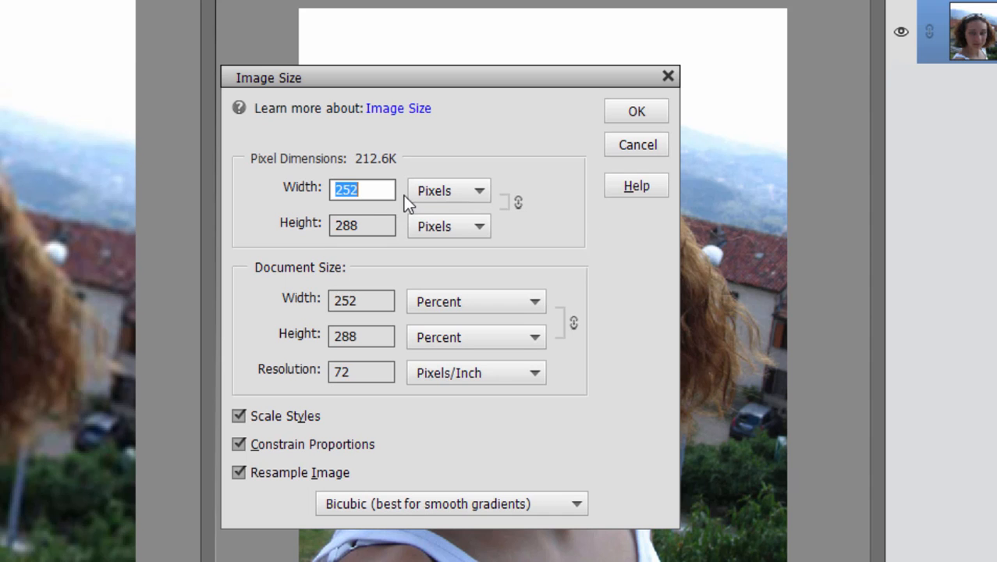
mouse_move(359, 215)
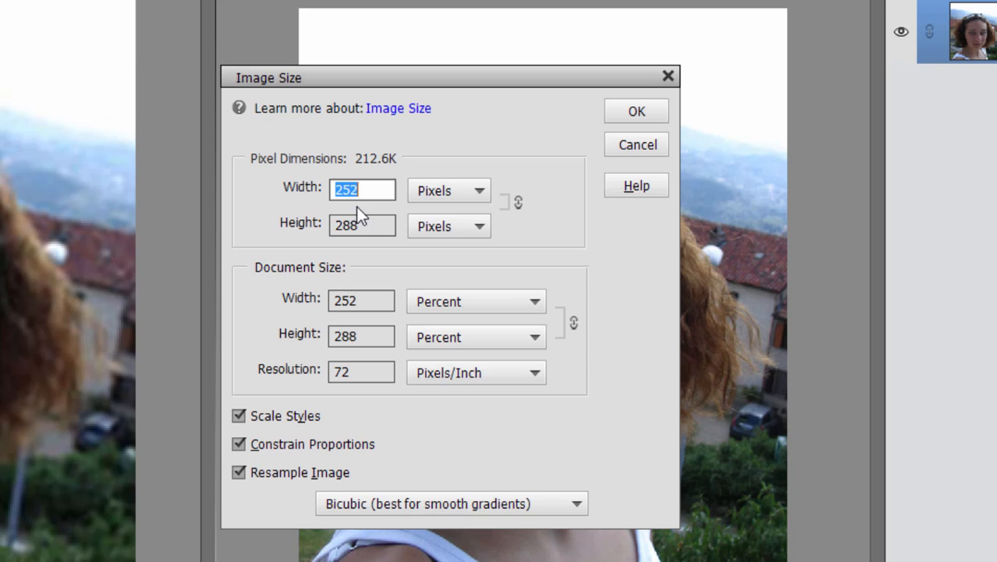
mouse_move(402, 258)
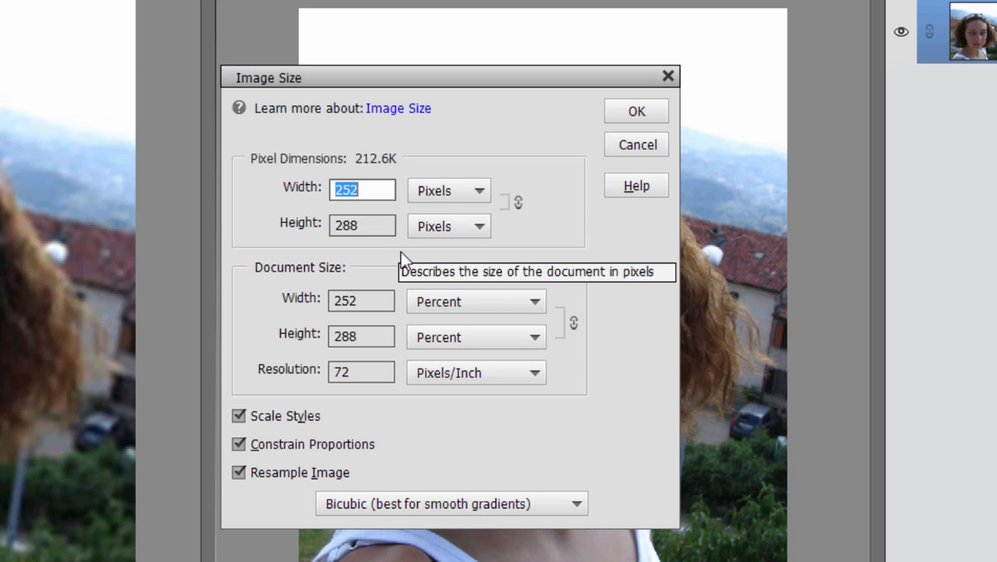
mouse_move(404, 261)
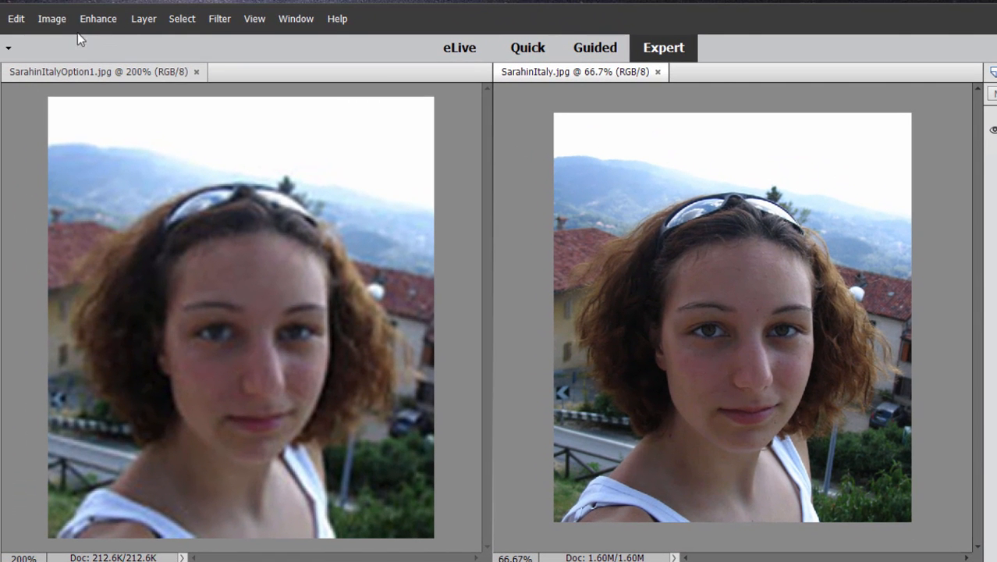
click(52, 18)
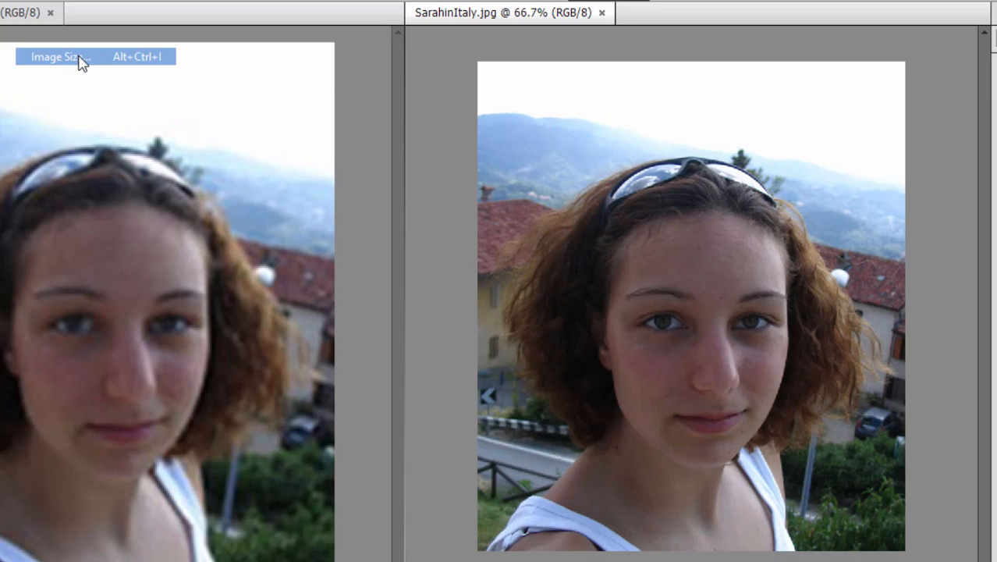
click(59, 56)
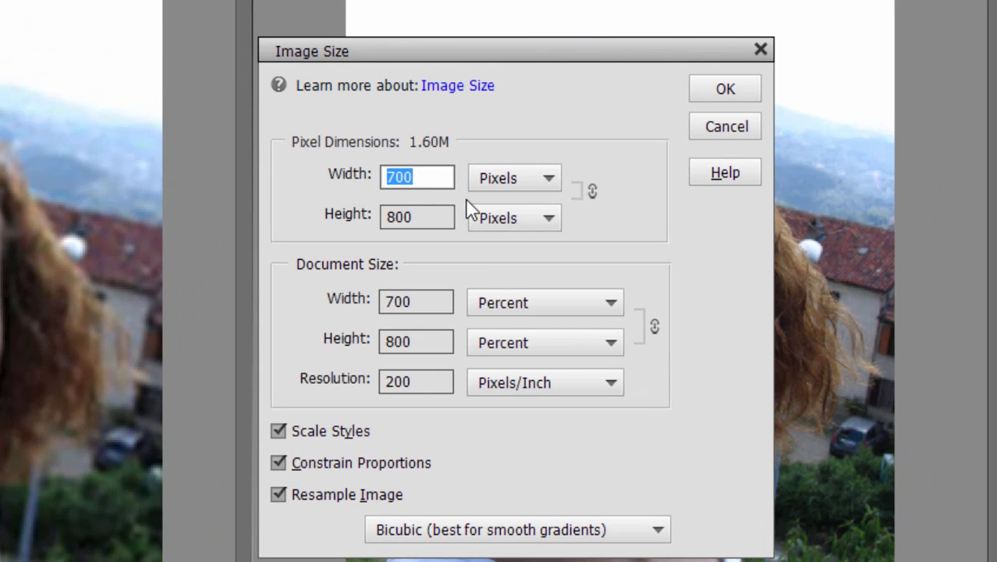
mouse_move(346, 33)
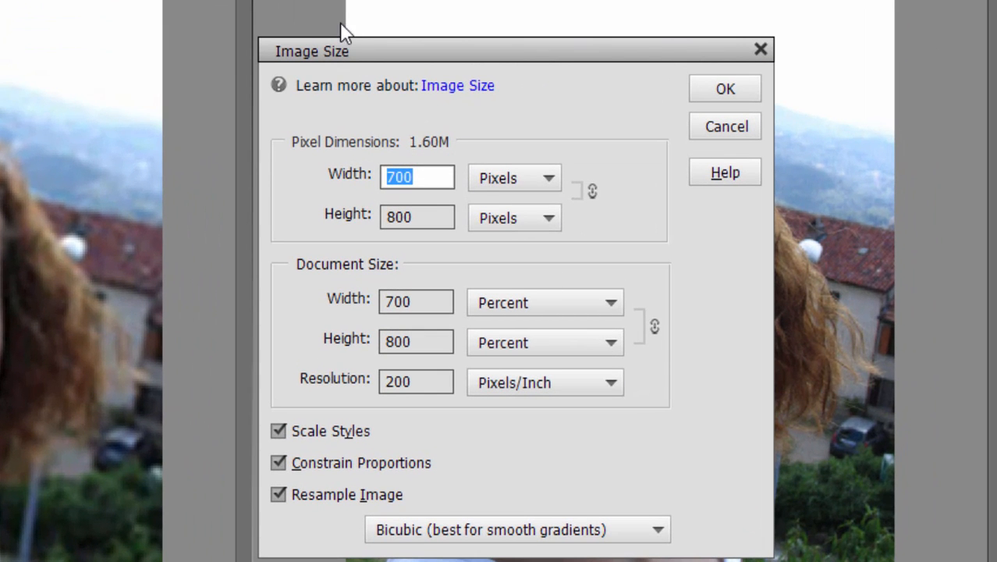
mouse_move(680, 171)
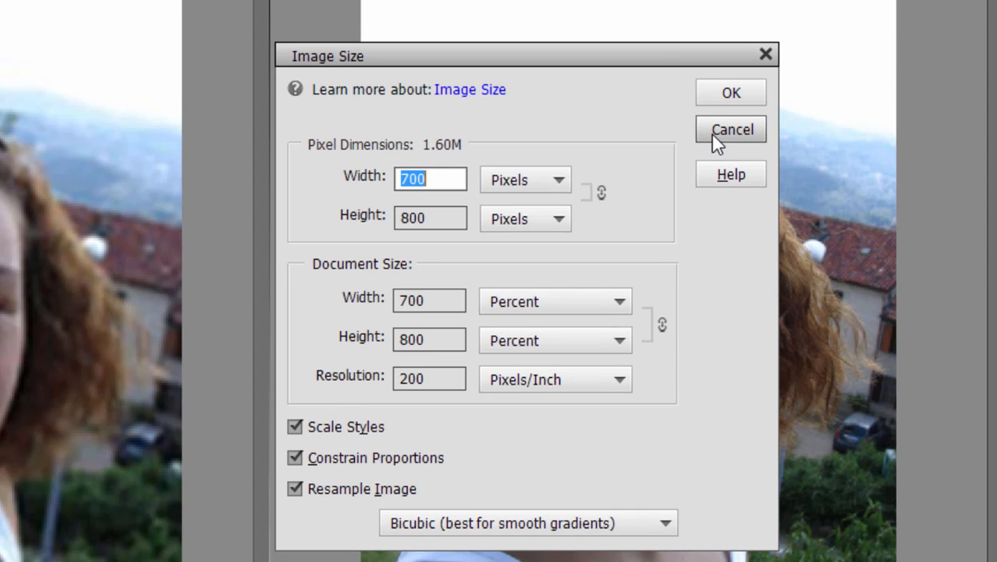
click(730, 128)
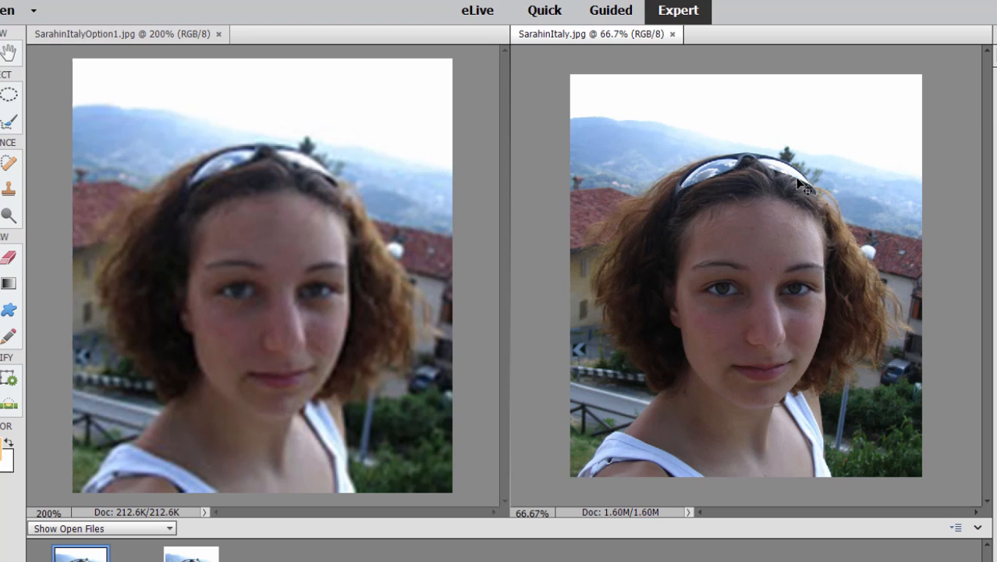
mouse_move(780, 315)
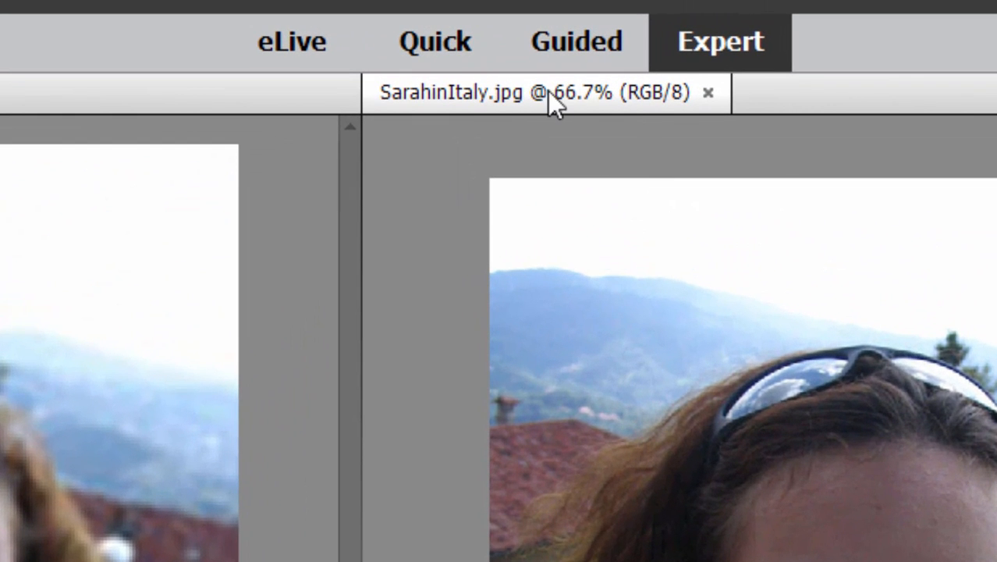
mouse_move(574, 117)
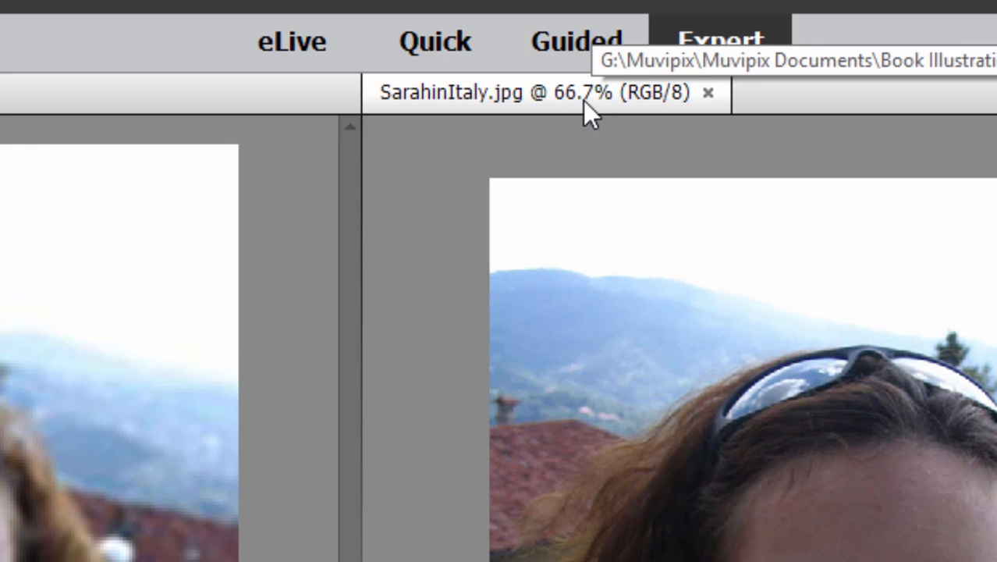
mouse_move(616, 117)
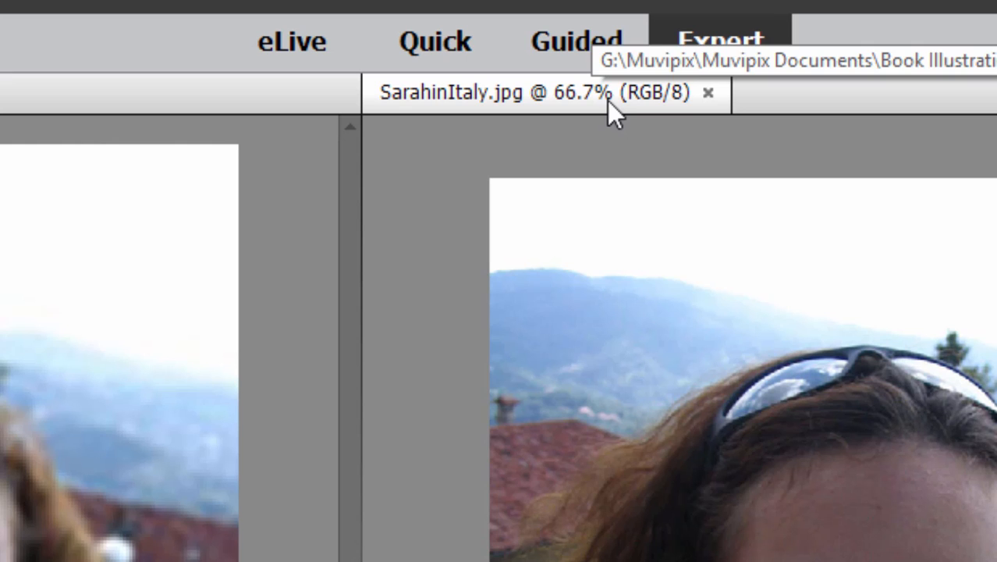